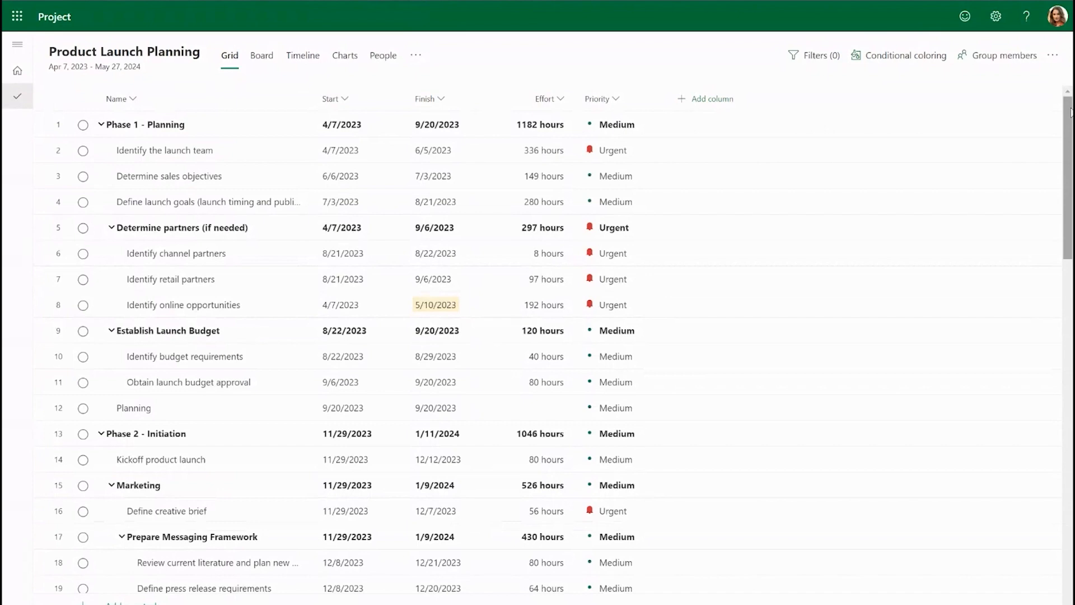
# Step: Start a new conditional coloring rule based on the Priority field
pyautogui.scroll(-3)
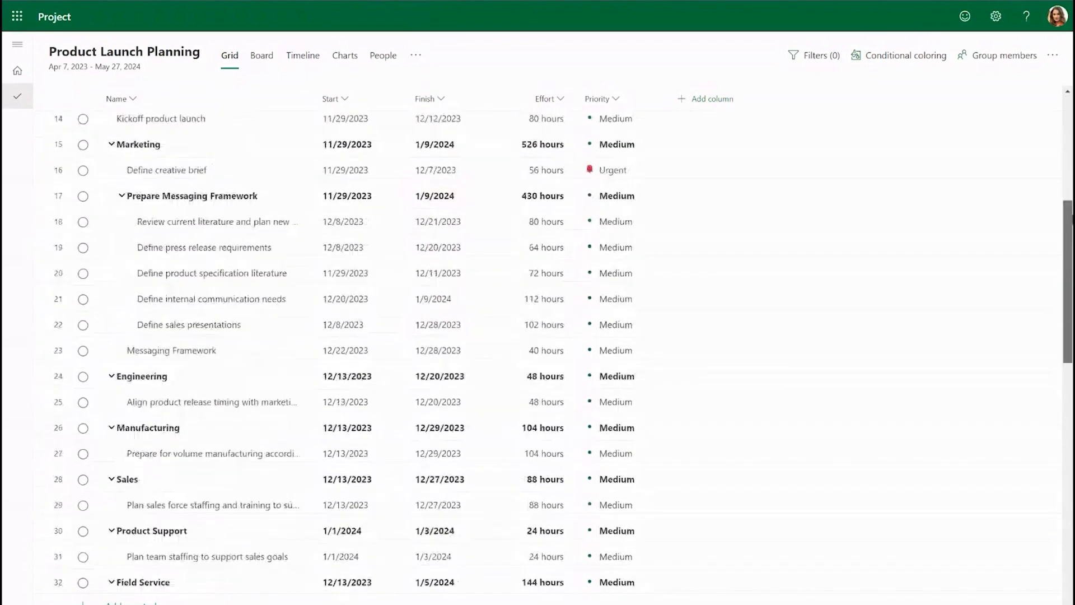
pyautogui.scroll(-3)
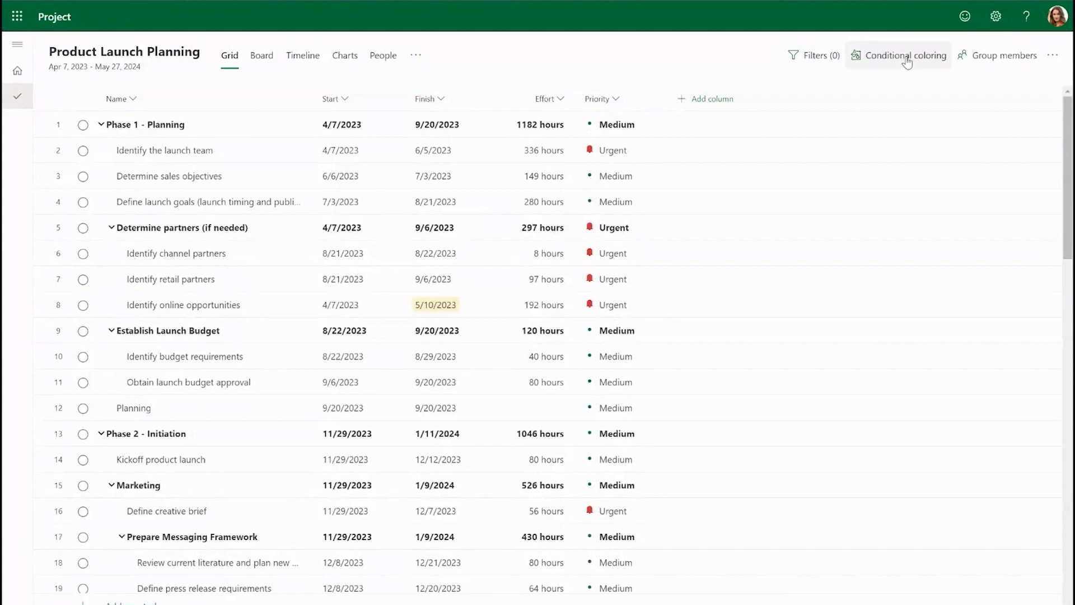
pyautogui.click(905, 55)
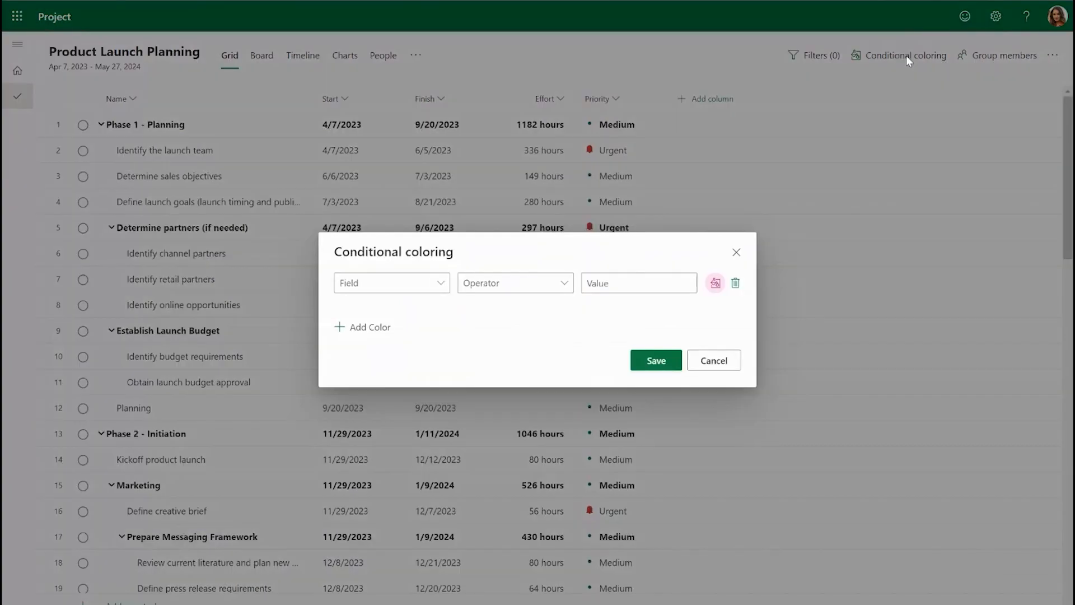
pyautogui.moveTo(656, 199)
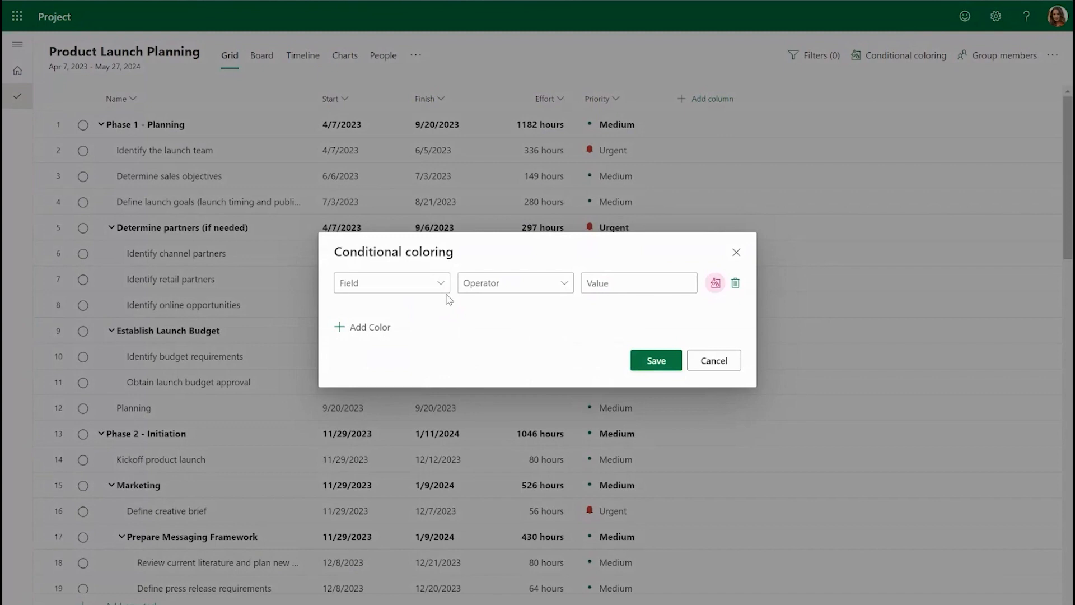
pyautogui.click(390, 282)
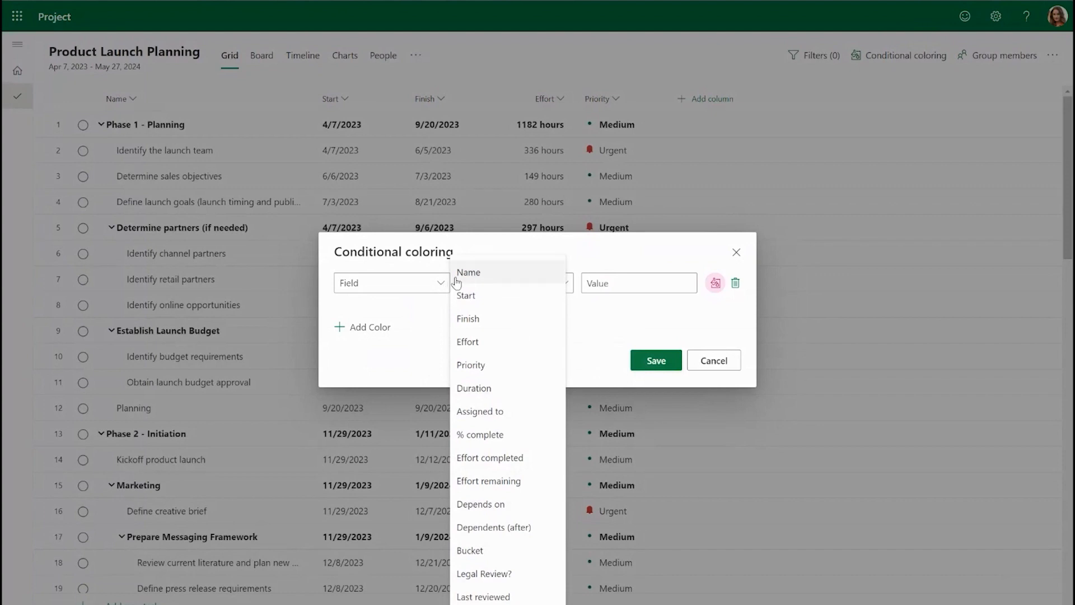
pyautogui.click(470, 364)
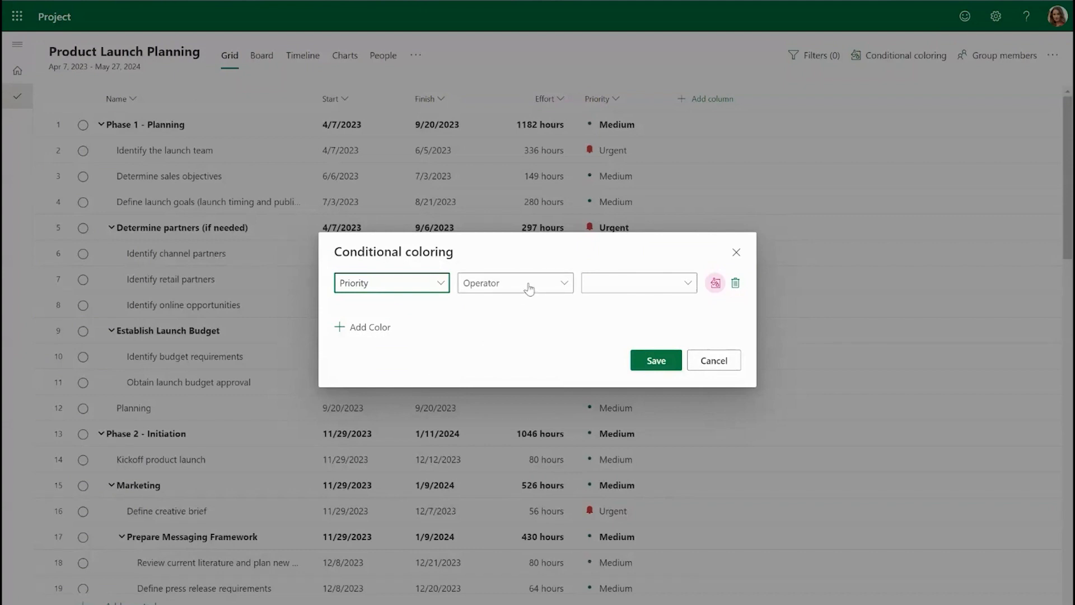
# Step: Set the rule condition to Priority 'is equal to' Urgent
pyautogui.click(514, 283)
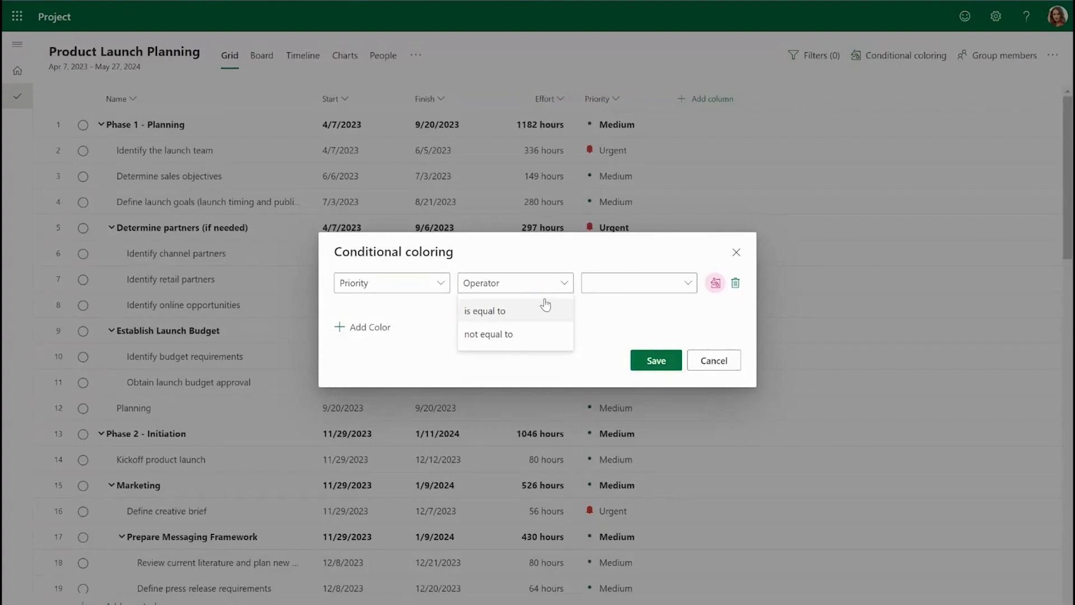
pyautogui.click(485, 311)
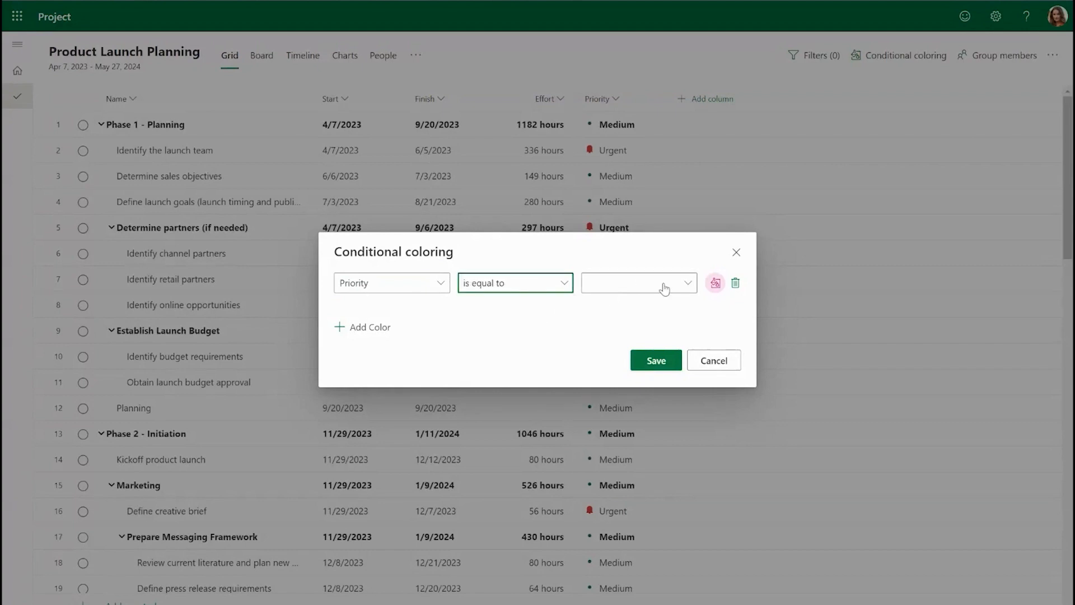
pyautogui.click(638, 283)
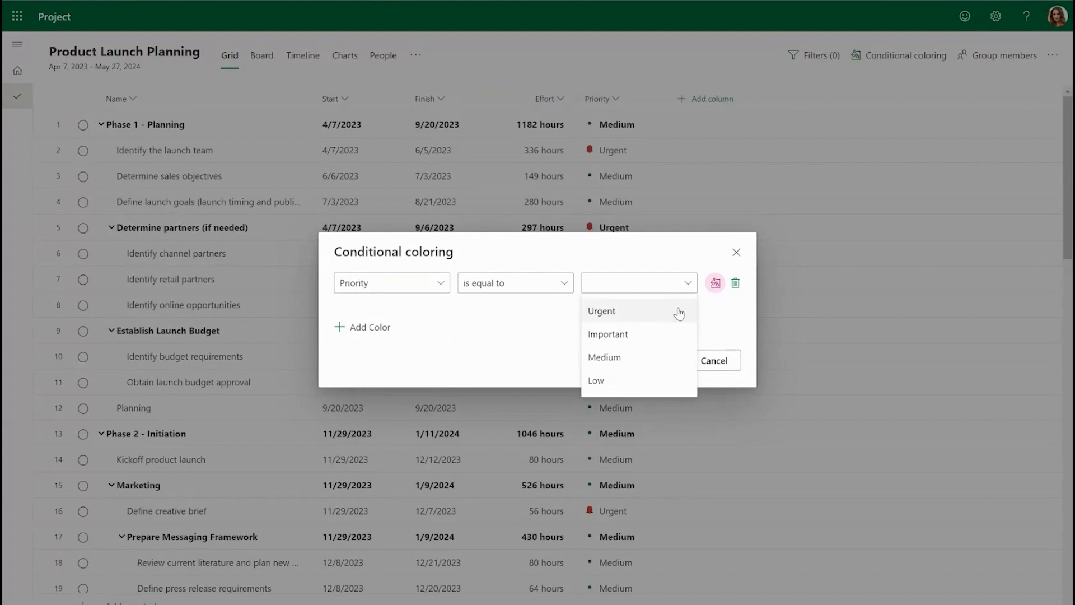
pyautogui.moveTo(675, 317)
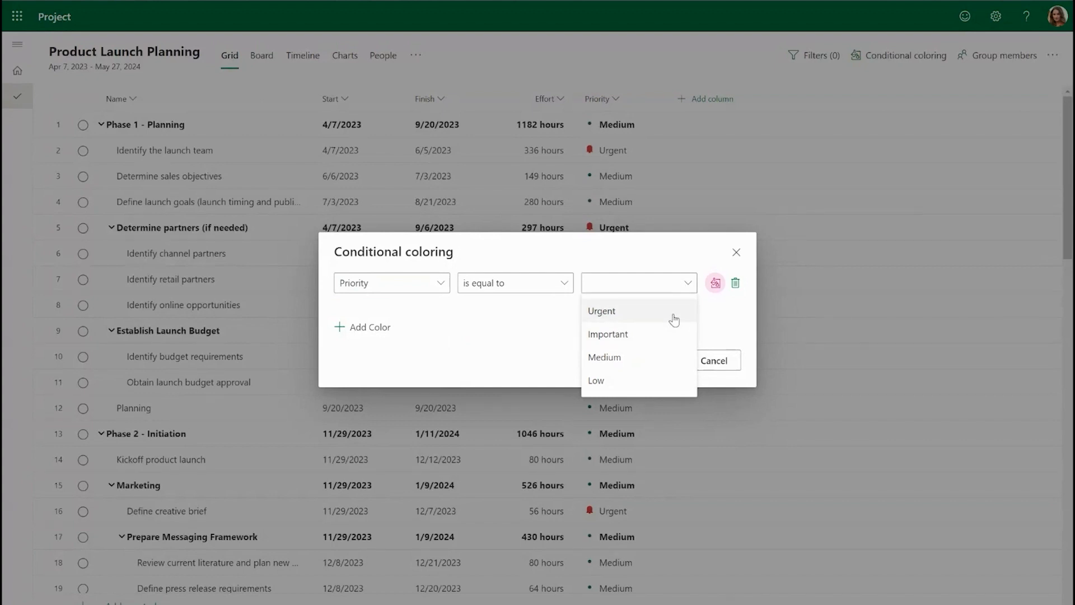
pyautogui.click(601, 310)
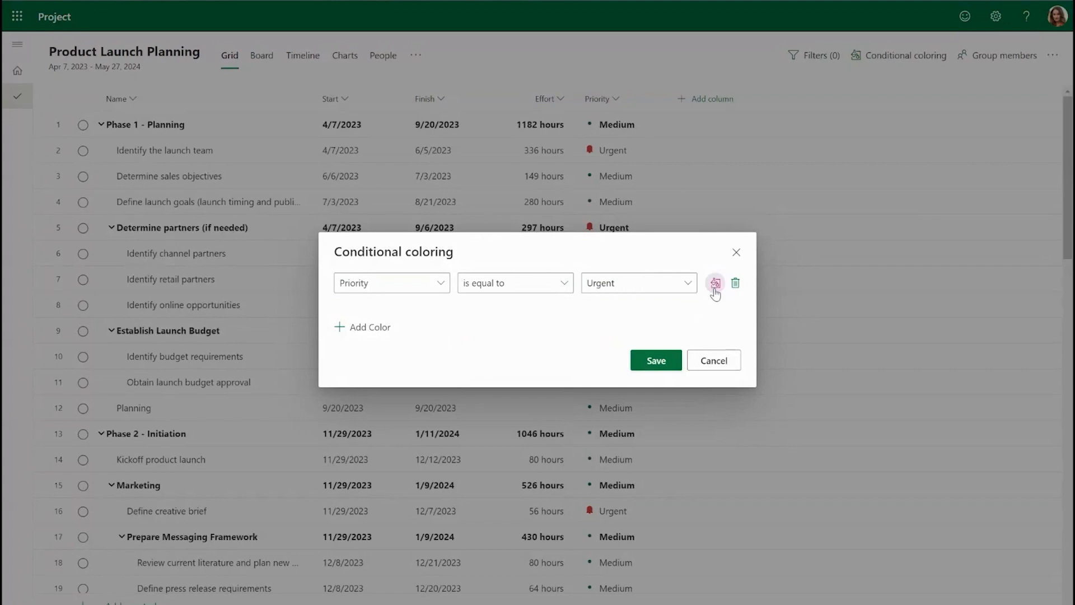
# Step: Assign a light red shade to the Urgent priority rule
pyautogui.click(715, 282)
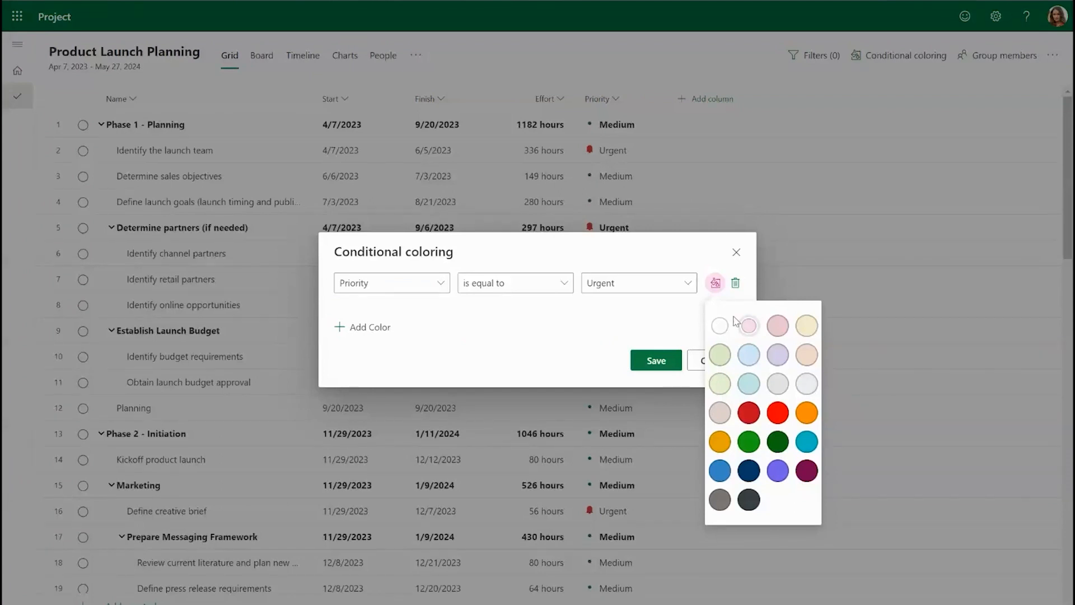
pyautogui.click(715, 282)
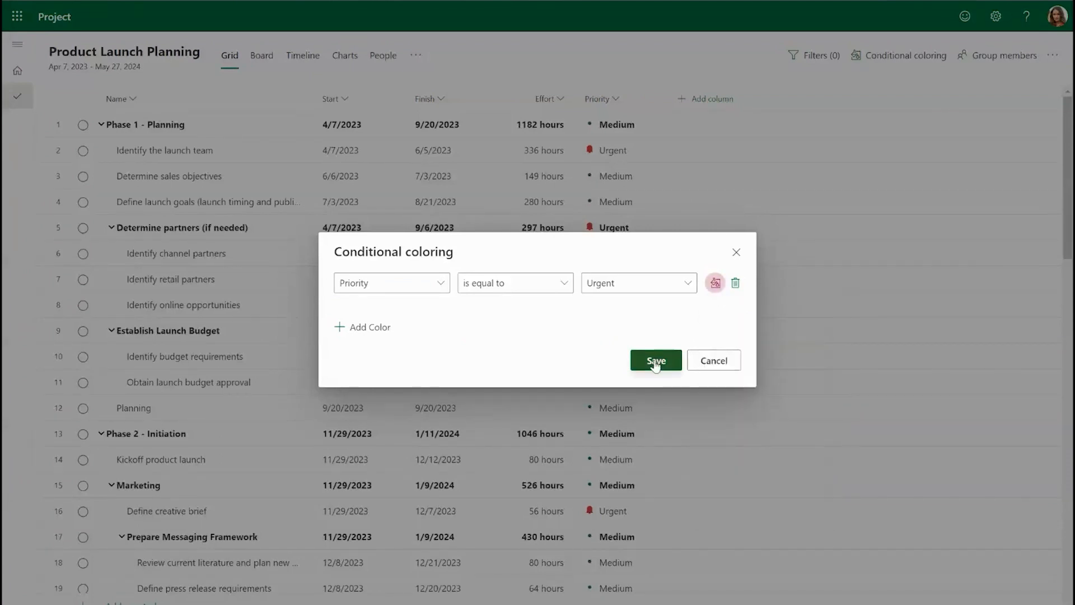
# Step: Save the Urgent coloring rule and scroll the grid to check shaded Priority cells
pyautogui.click(655, 360)
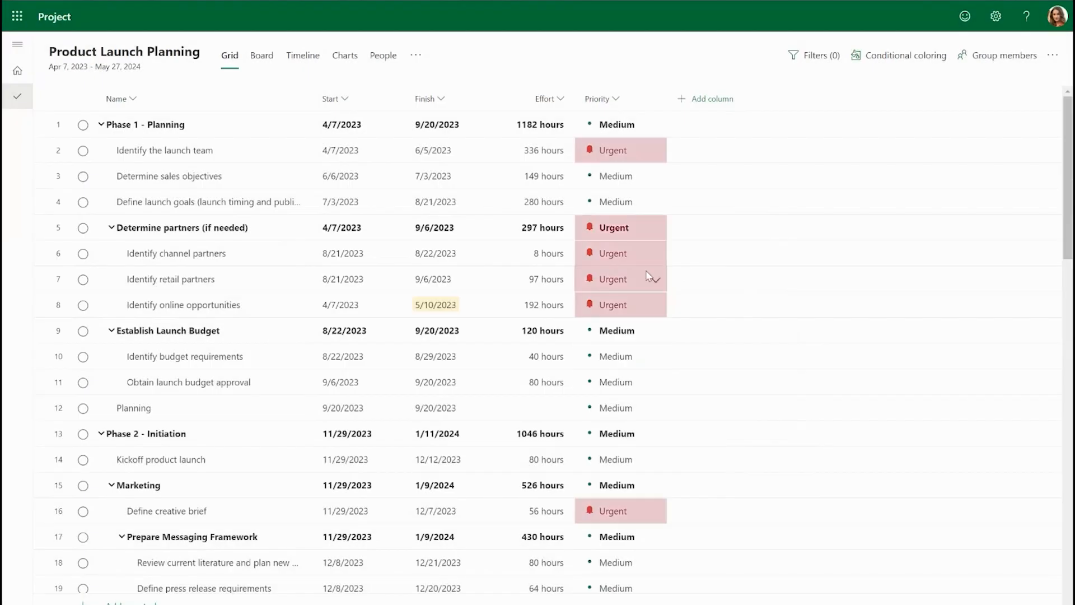
pyautogui.scroll(-3)
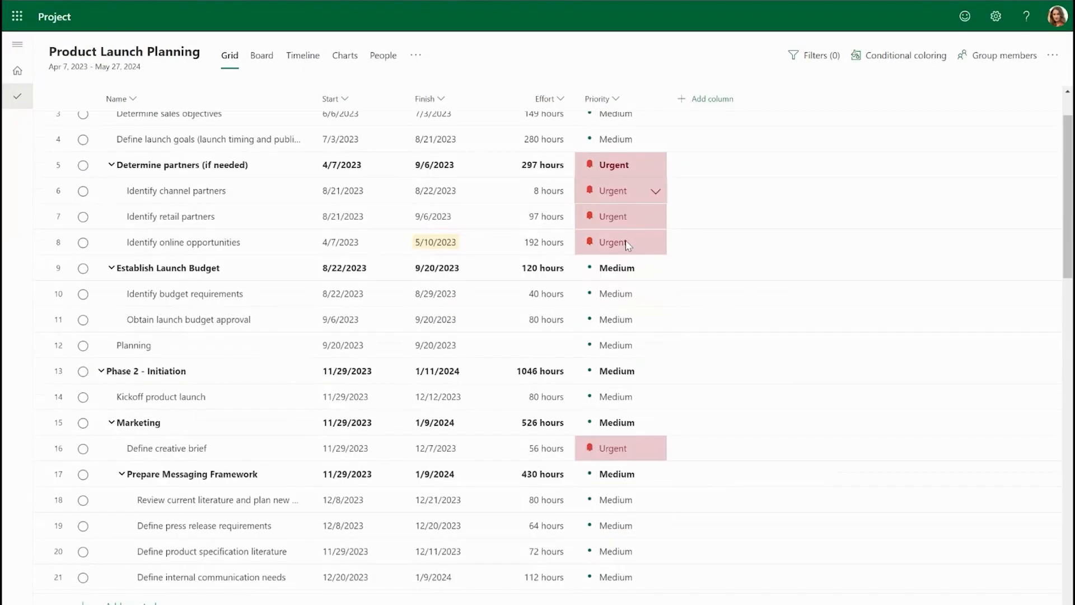
pyautogui.scroll(-3)
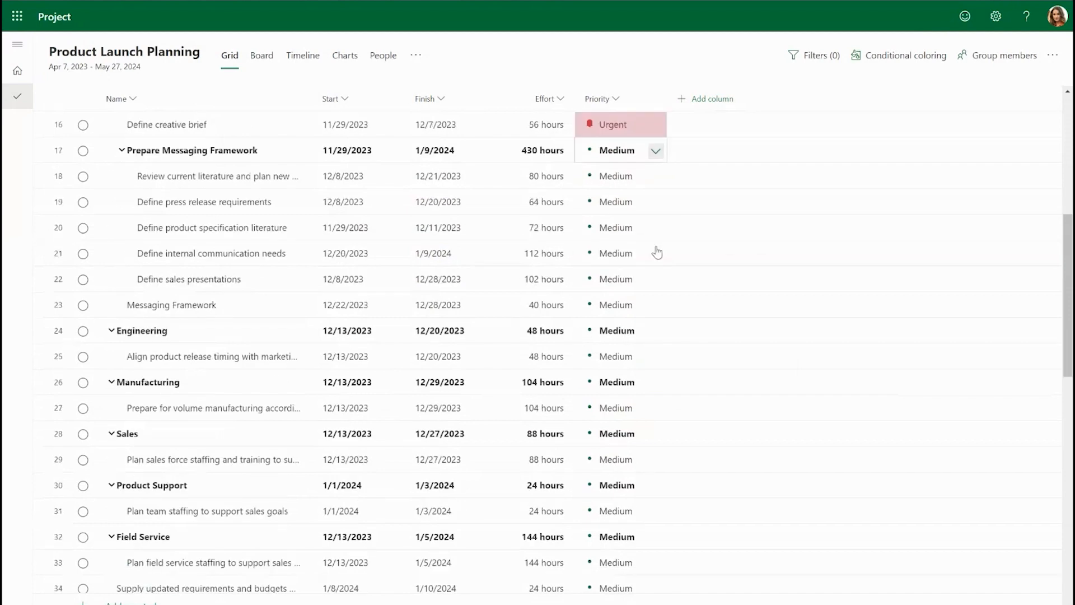
pyautogui.scroll(-3)
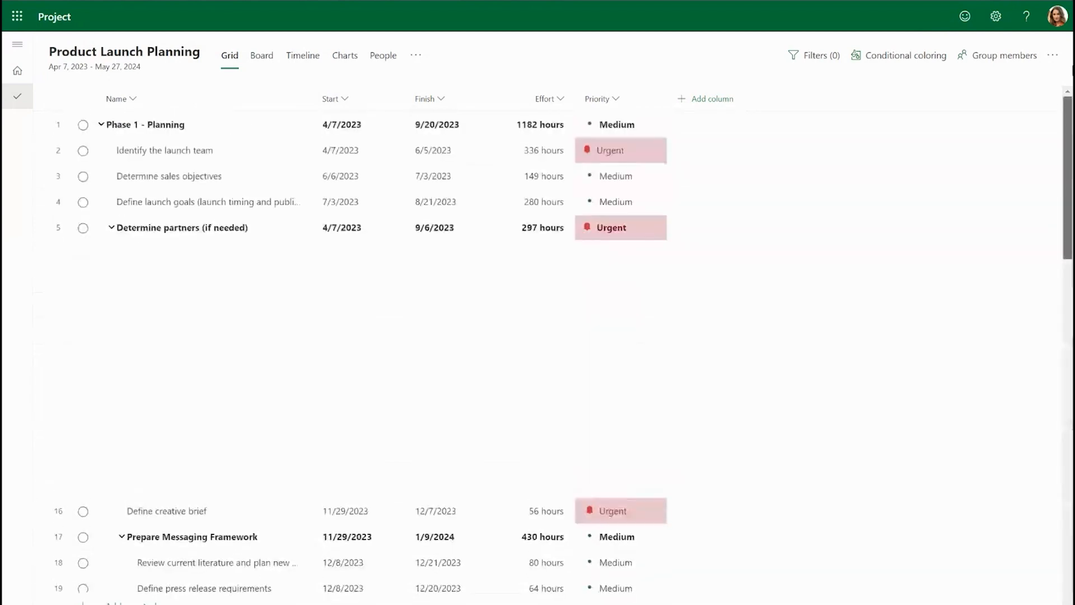
pyautogui.click(109, 227)
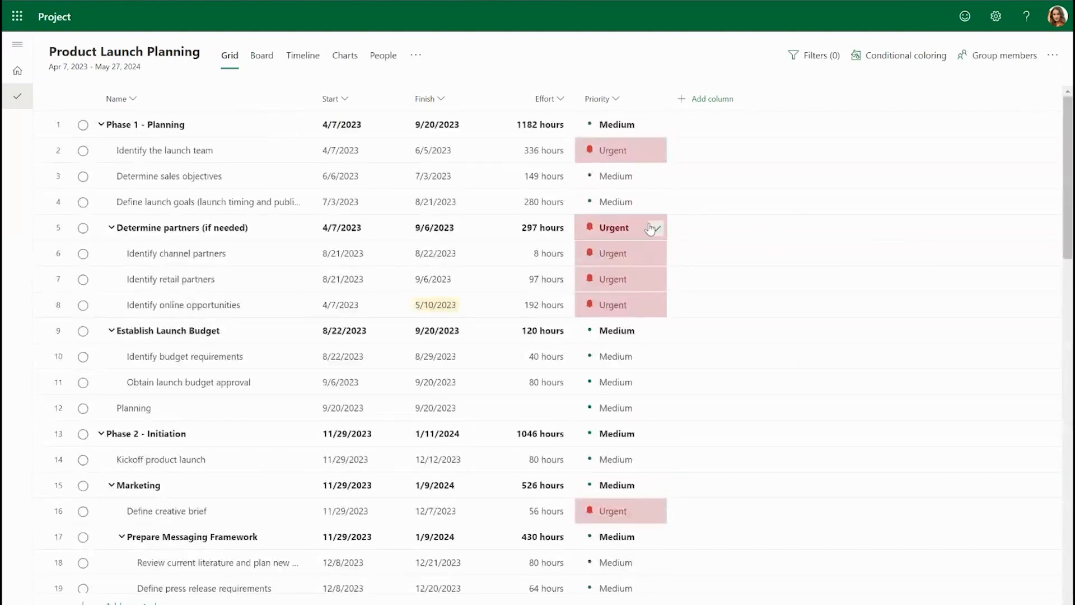
pyautogui.moveTo(671, 191)
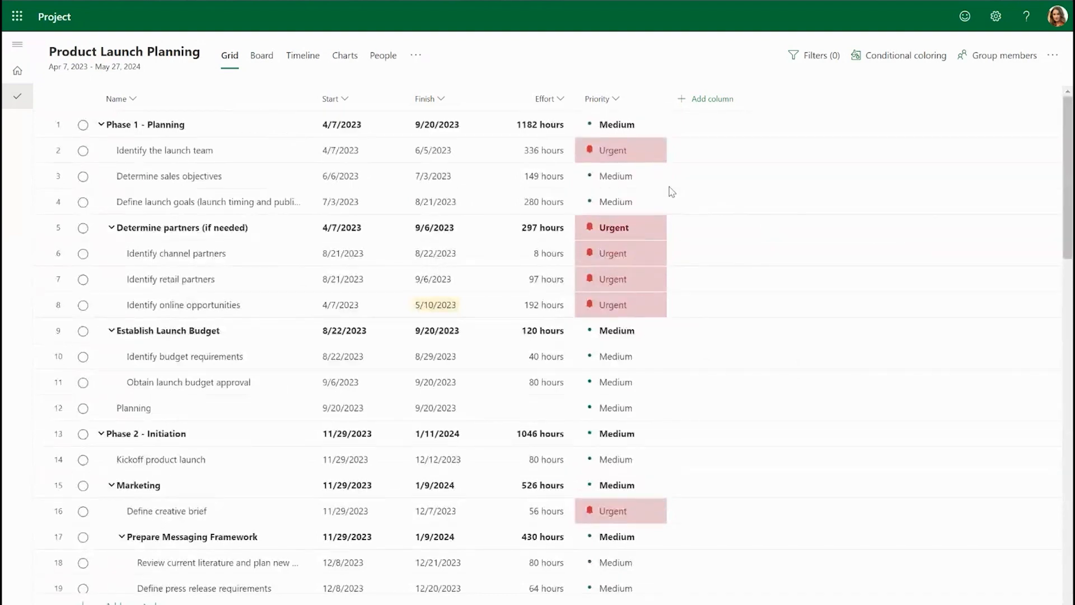
pyautogui.moveTo(682, 51)
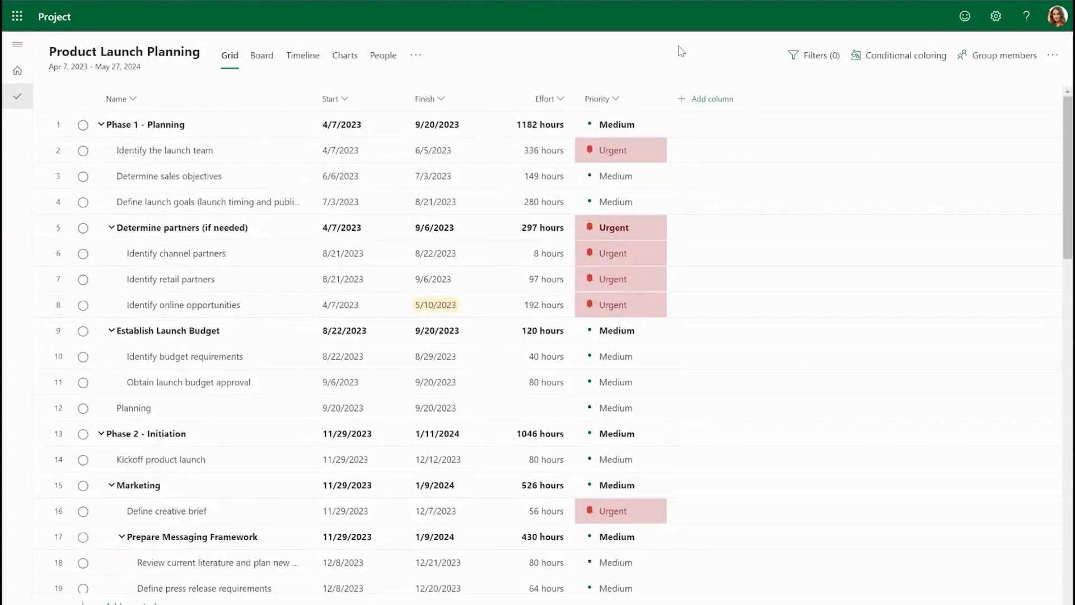